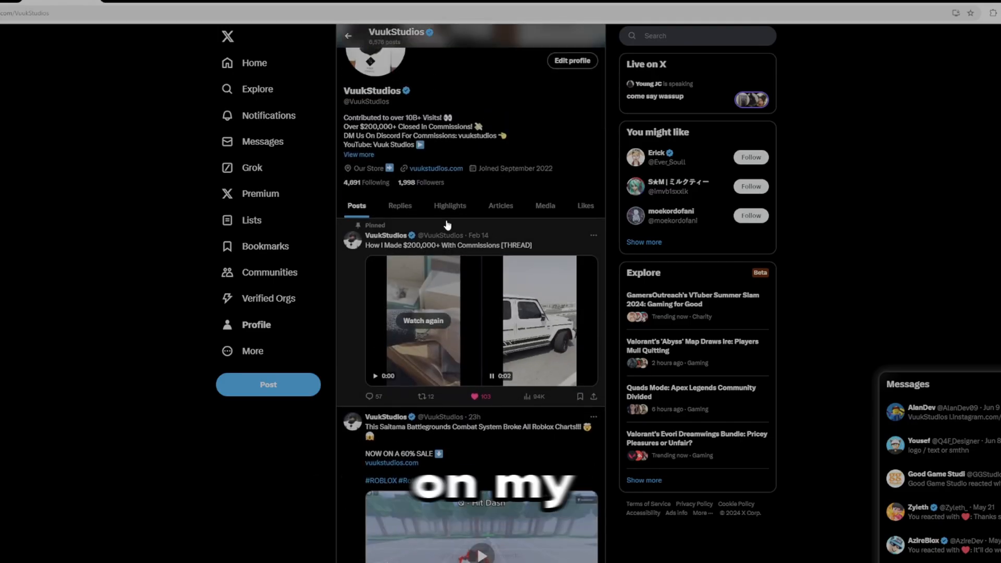
# - Scroll down the VuukStudios profile timeline to reach the 'Thanks Roblox' video post
pyautogui.scroll(-3)
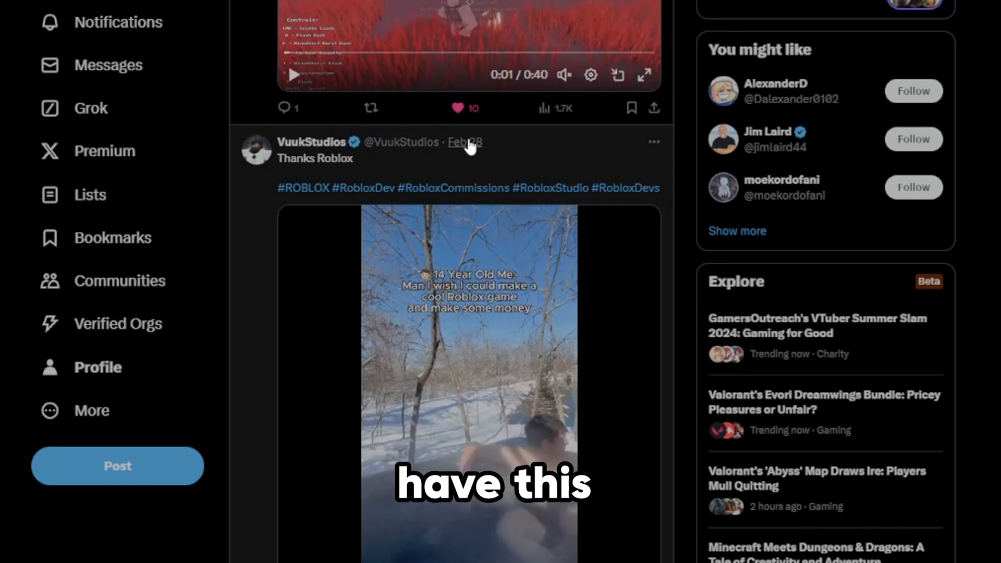
pyautogui.scroll(-3)
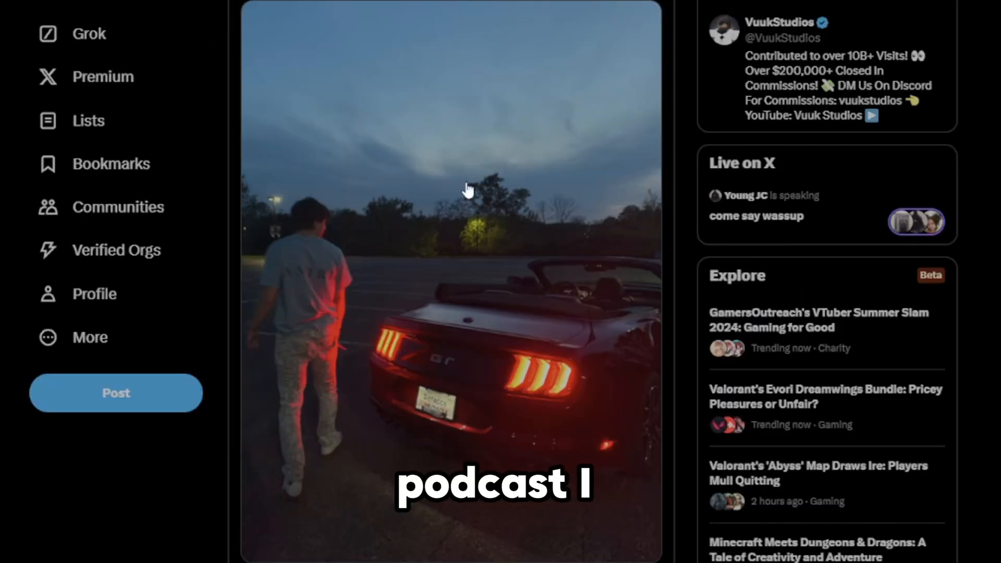
pyautogui.scroll(-3)
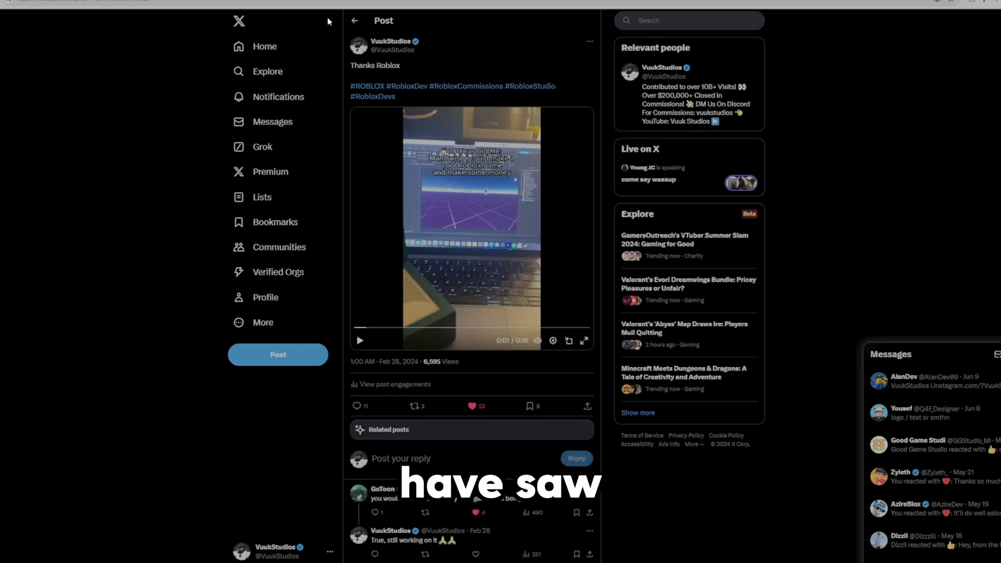
# - Read the pinned 'How I Made $200,000+ With Commissions' thread through its reply steps
pyautogui.click(391, 42)
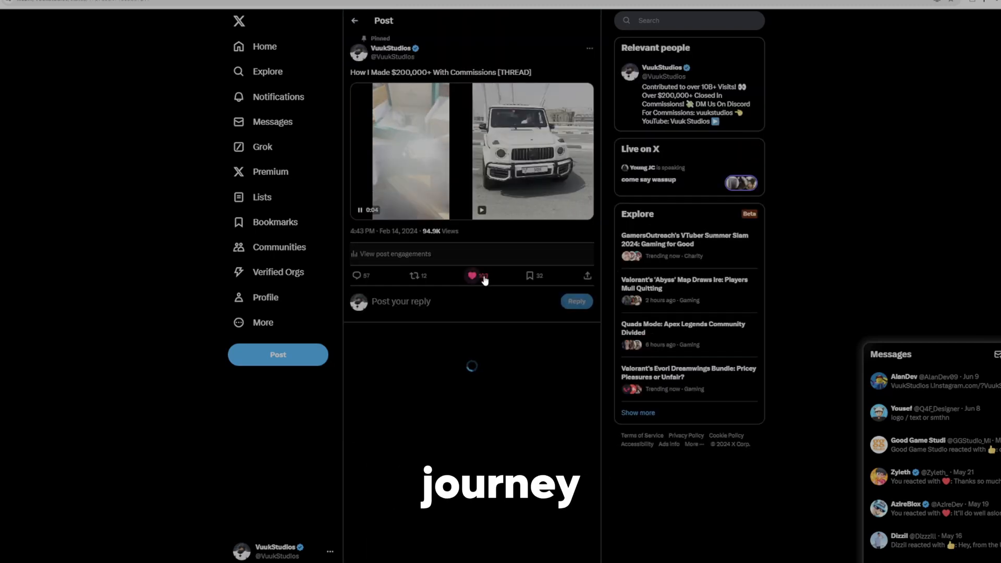
pyautogui.scroll(-3)
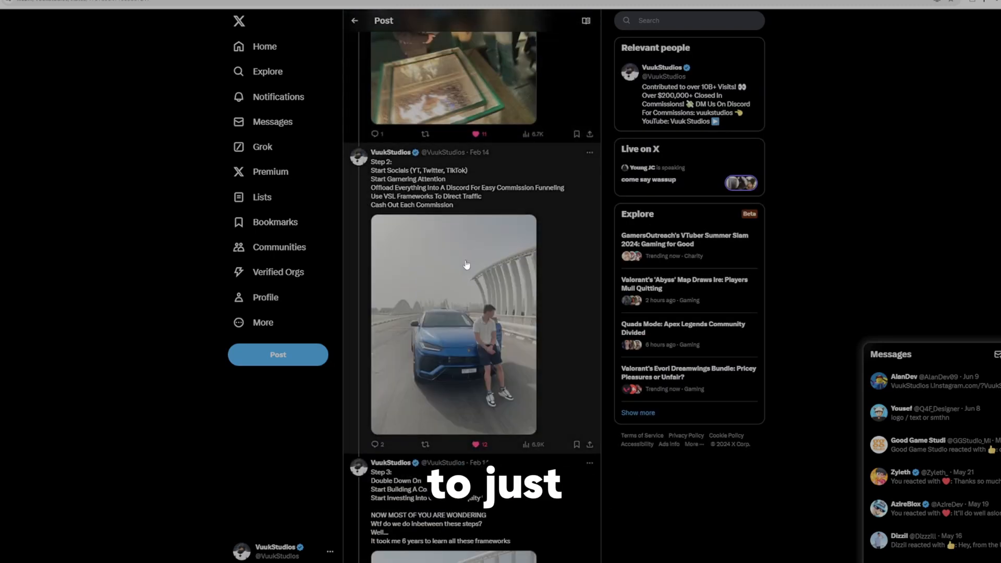
pyautogui.scroll(-3)
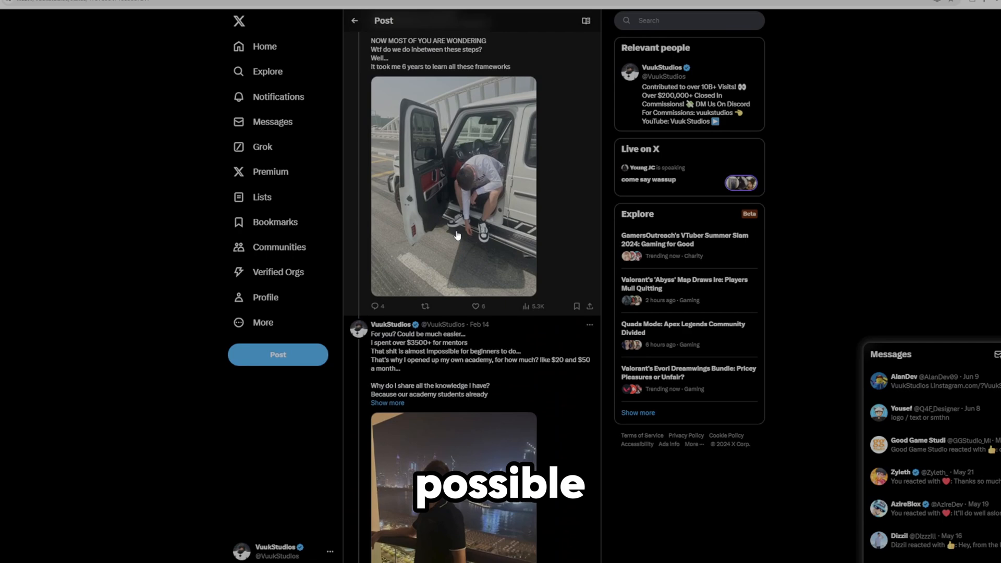
pyautogui.scroll(-3)
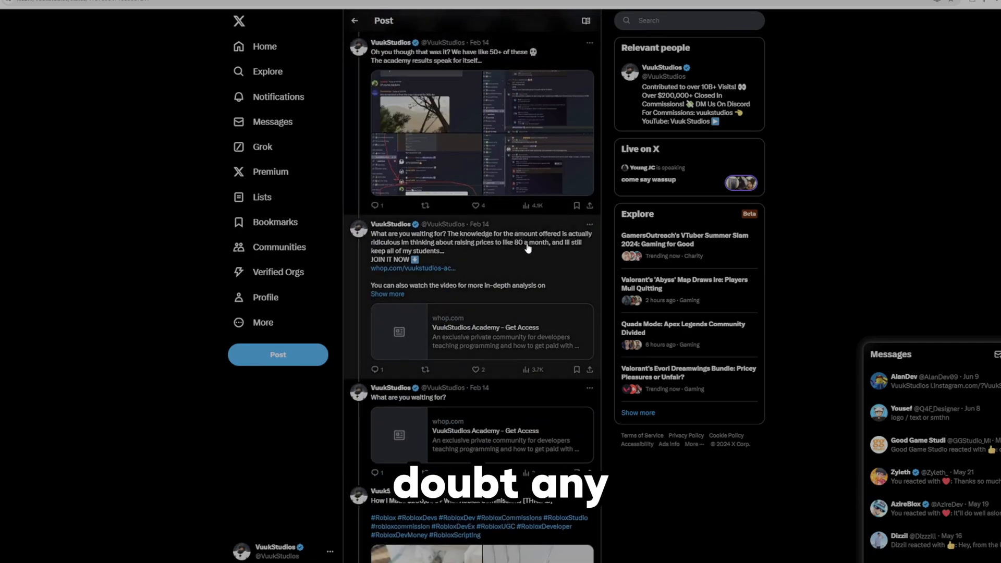
pyautogui.scroll(-3)
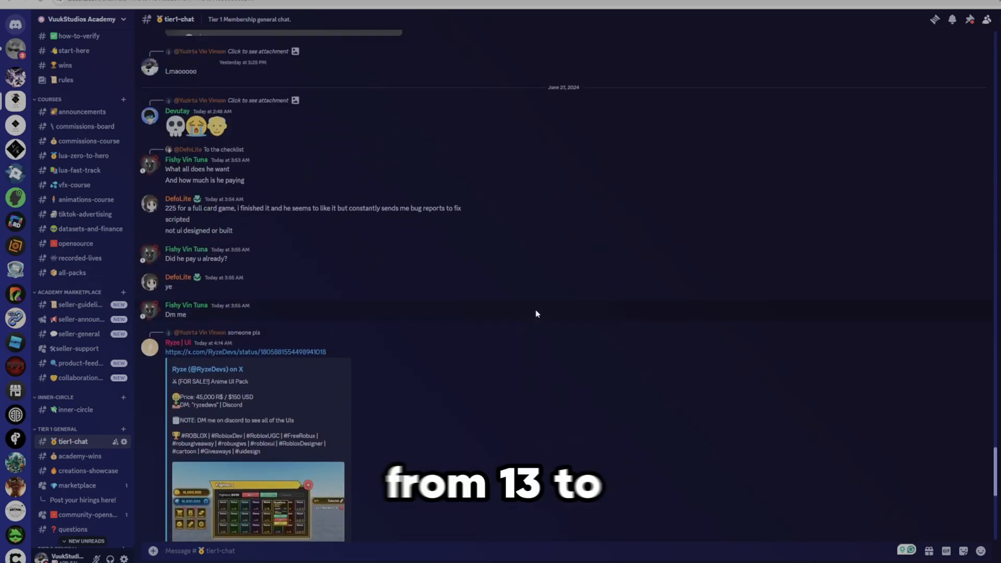
pyautogui.scroll(-3)
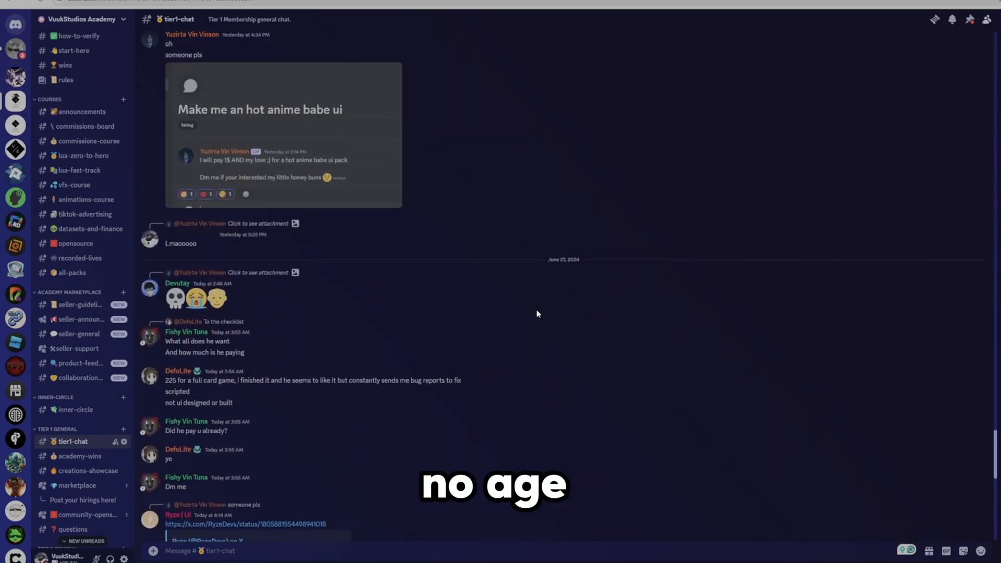
pyautogui.scroll(-3)
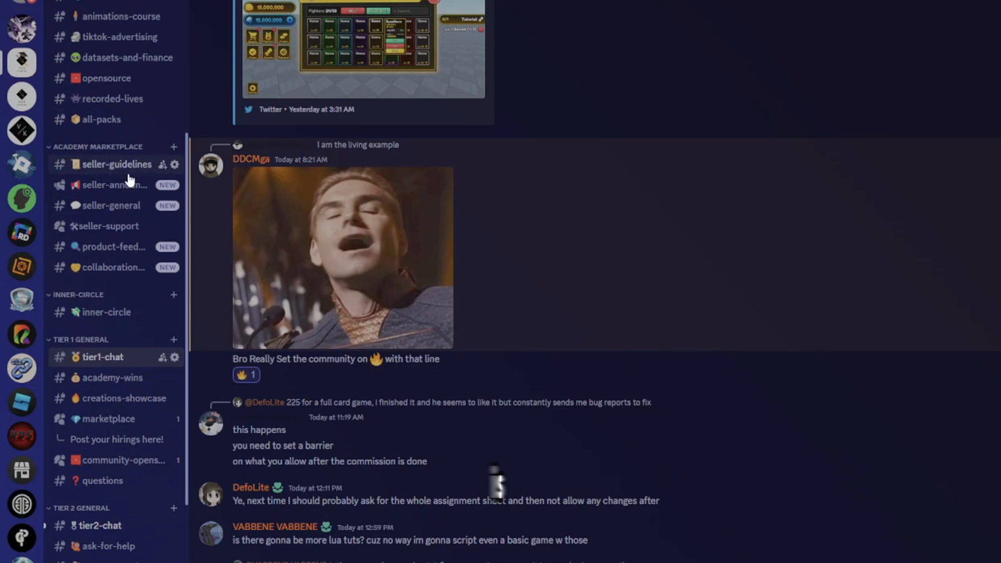
pyautogui.scroll(-3)
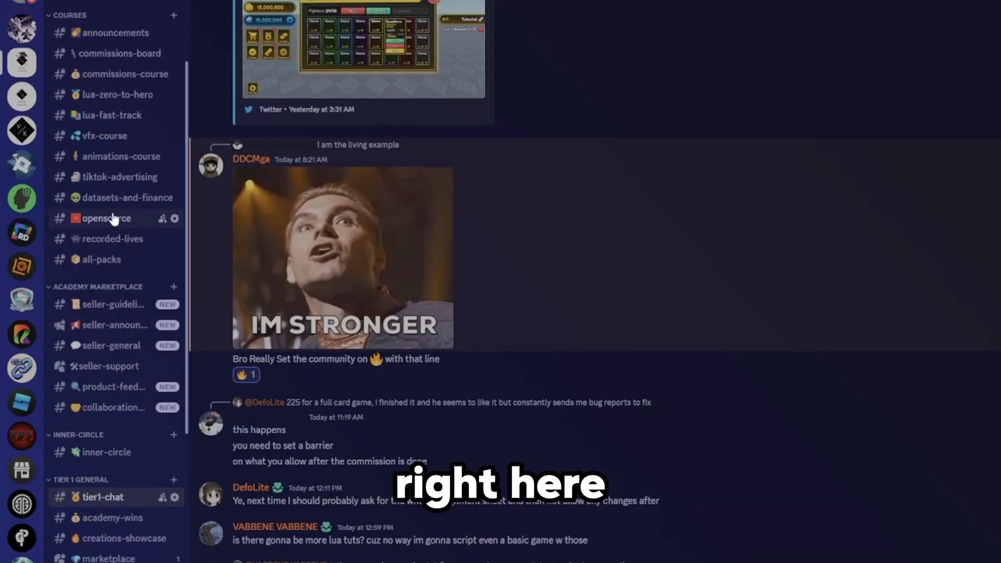
pyautogui.scroll(3)
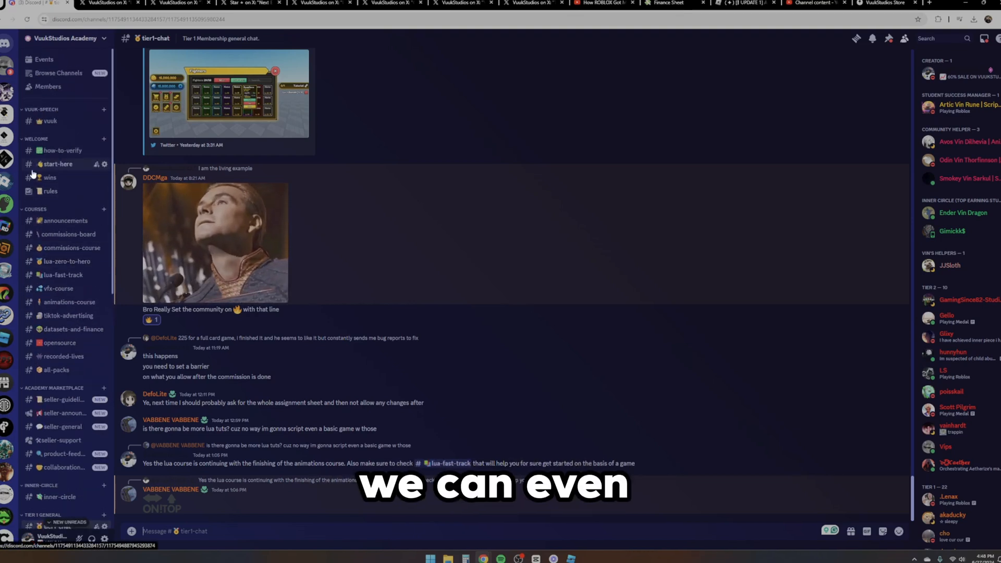
# - Switch to the #wins channel in the VuukStudios Academy server sidebar
pyautogui.click(49, 177)
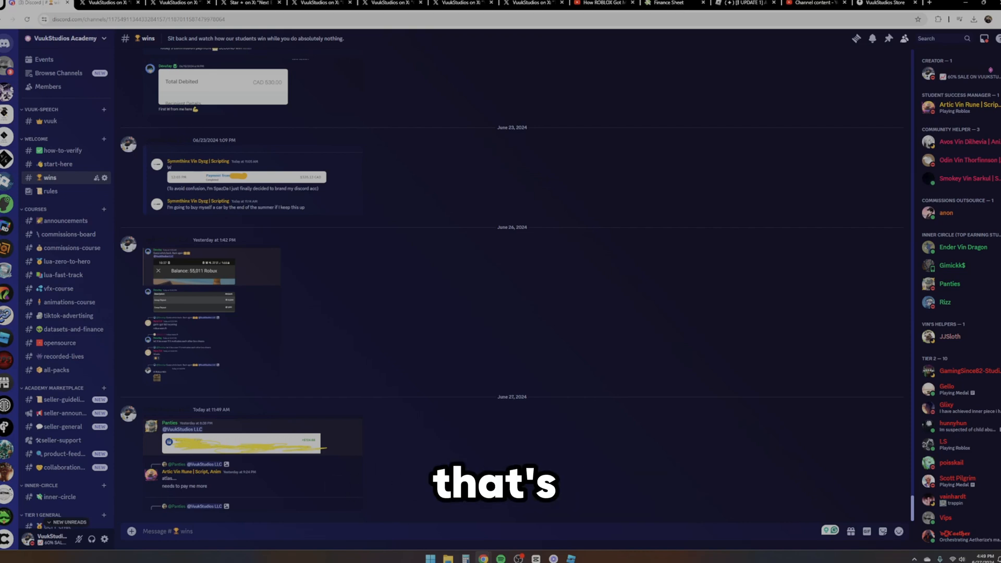
pyautogui.moveTo(128, 238)
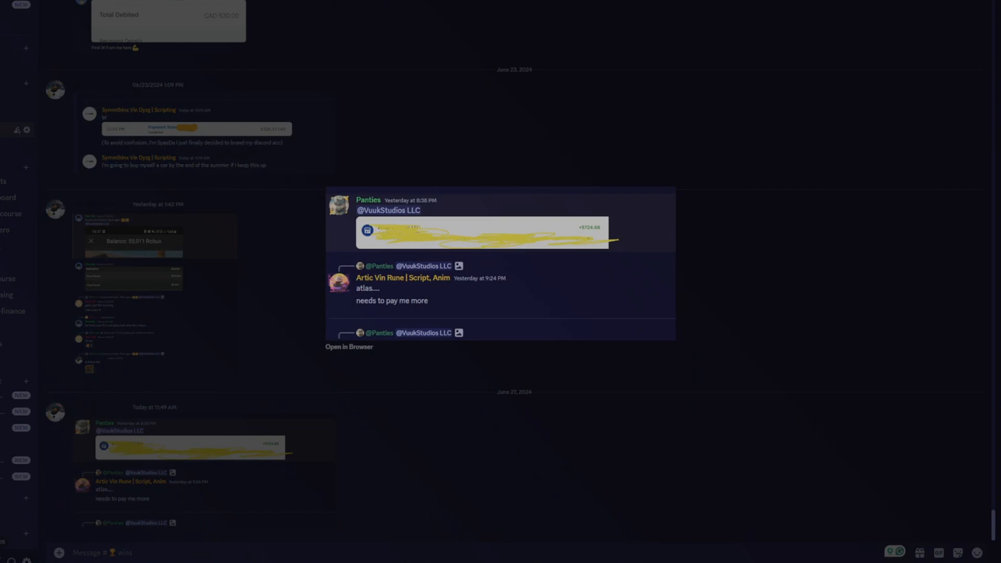
pyautogui.moveTo(490, 147)
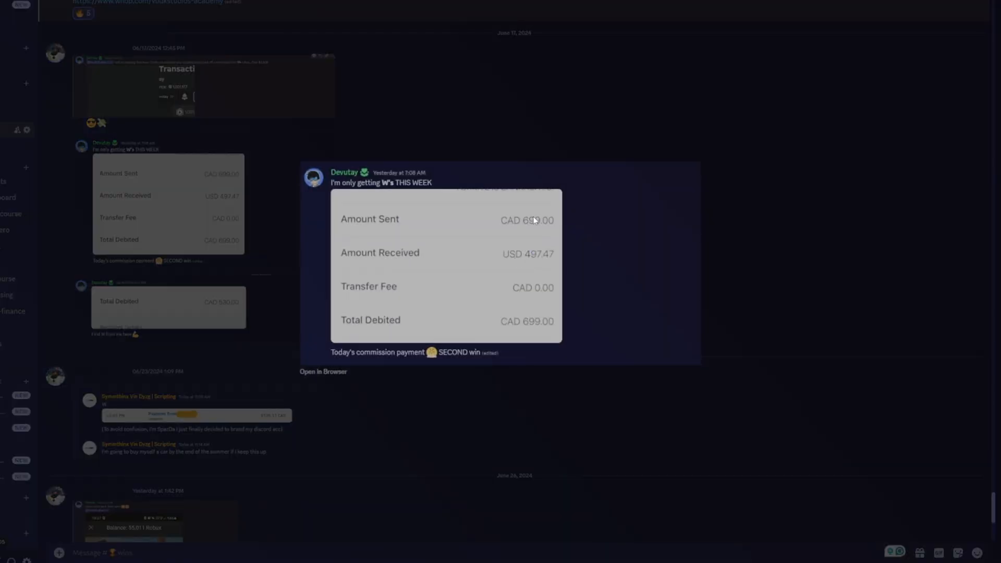
pyautogui.moveTo(149, 252)
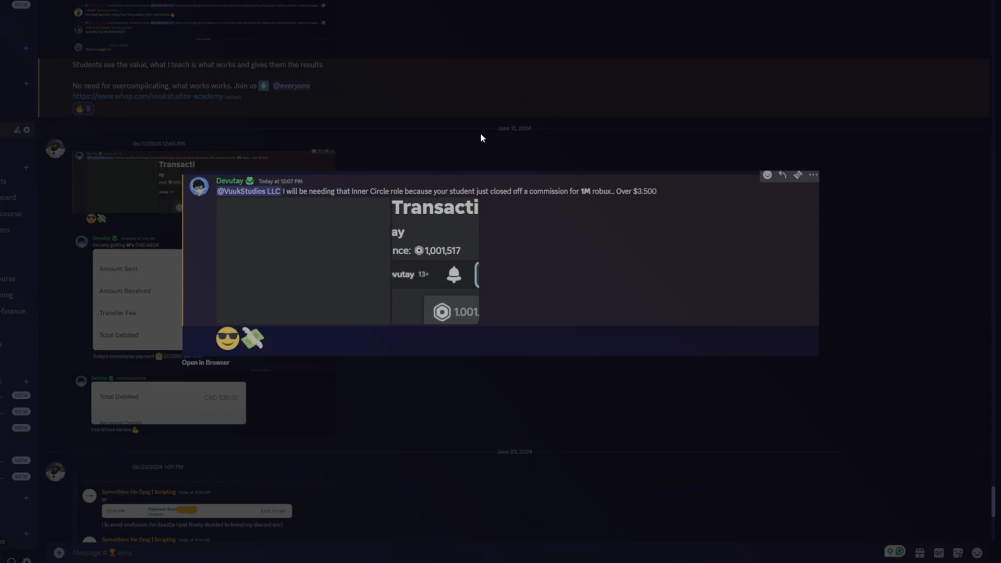
pyautogui.moveTo(625, 196)
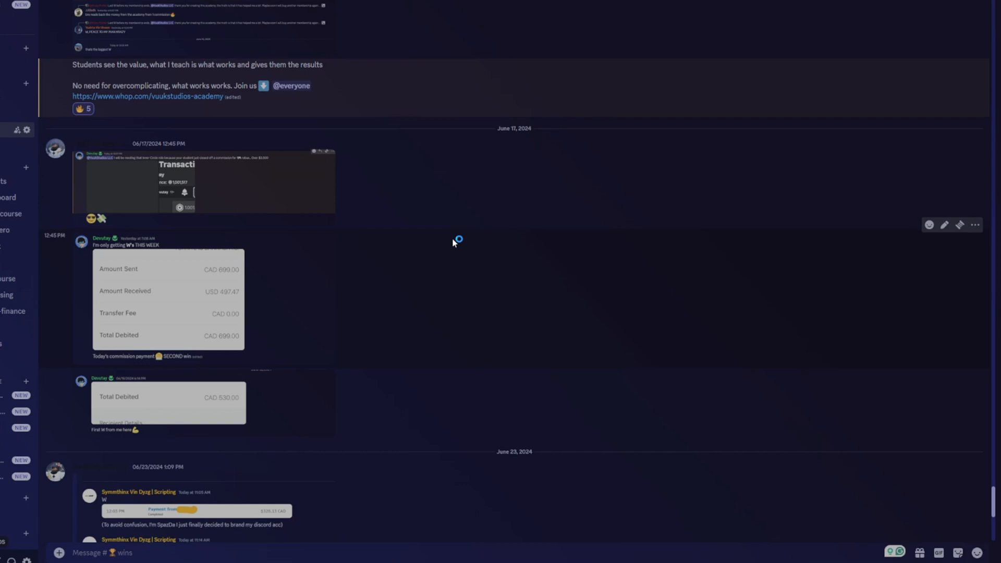
pyautogui.moveTo(453, 243)
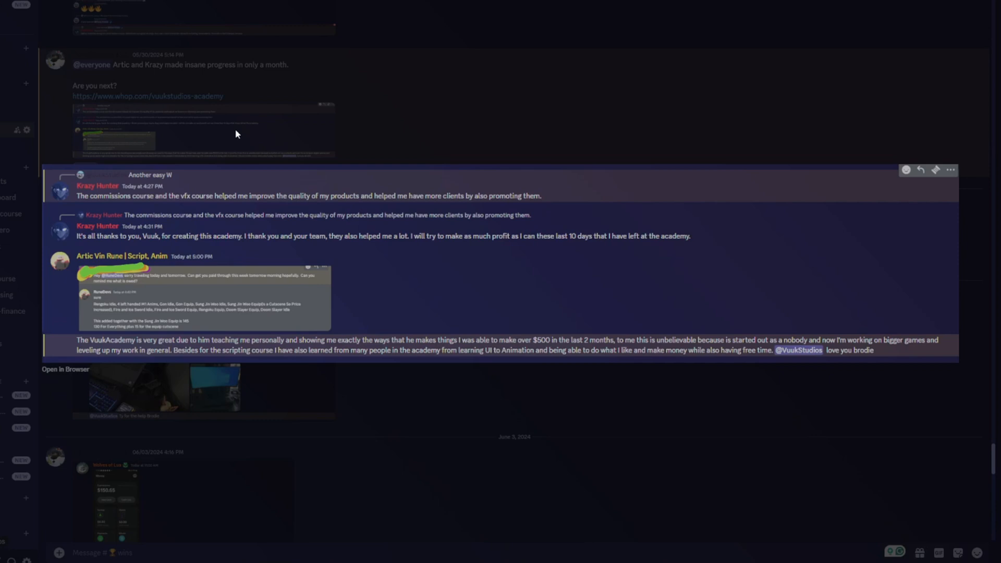
pyautogui.moveTo(154, 365)
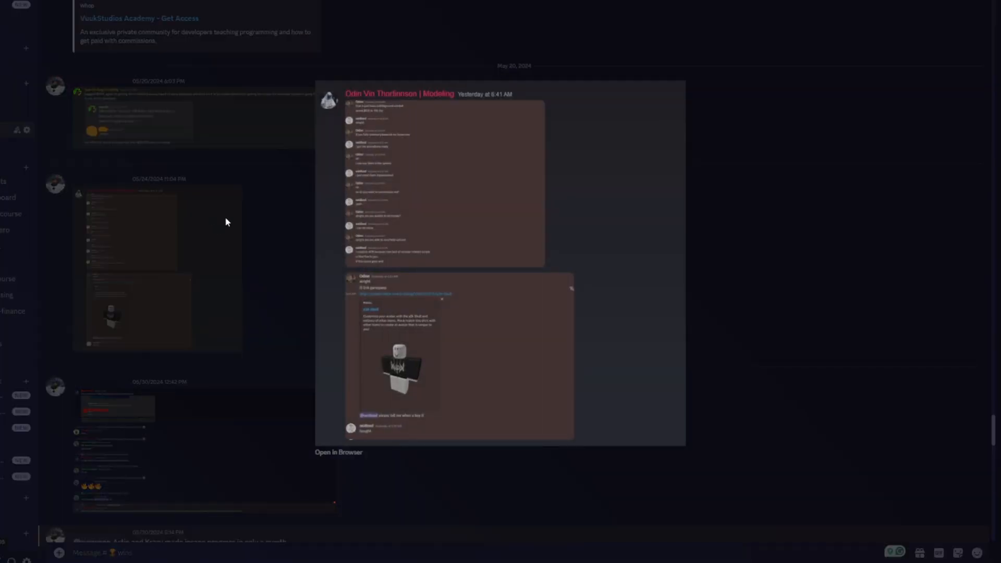
pyautogui.moveTo(398, 317)
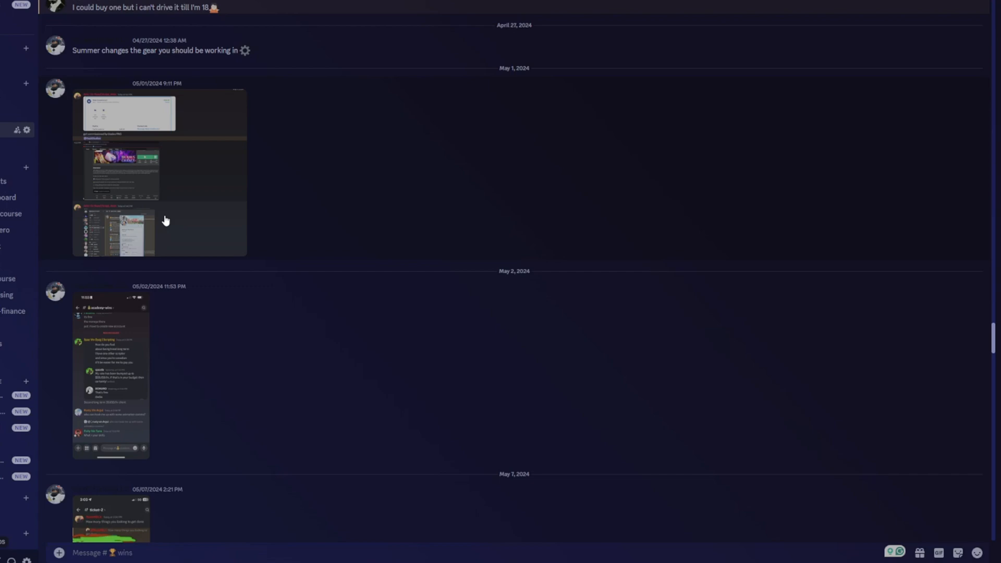
pyautogui.moveTo(207, 238)
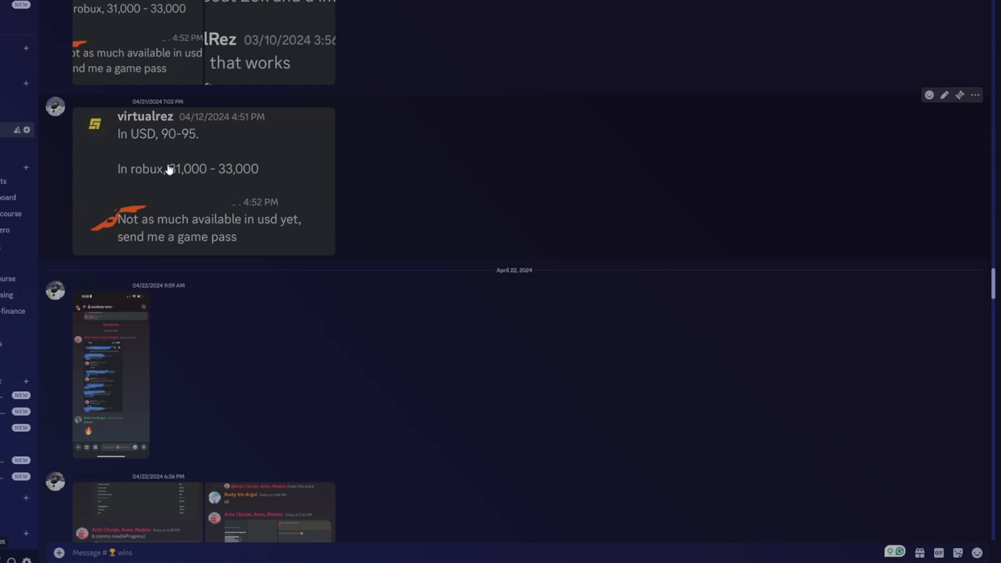
# - Scroll the #wins channel back to the March 30–31, 2024 earnings screenshots like the $43.00 payment
pyautogui.scroll(-3)
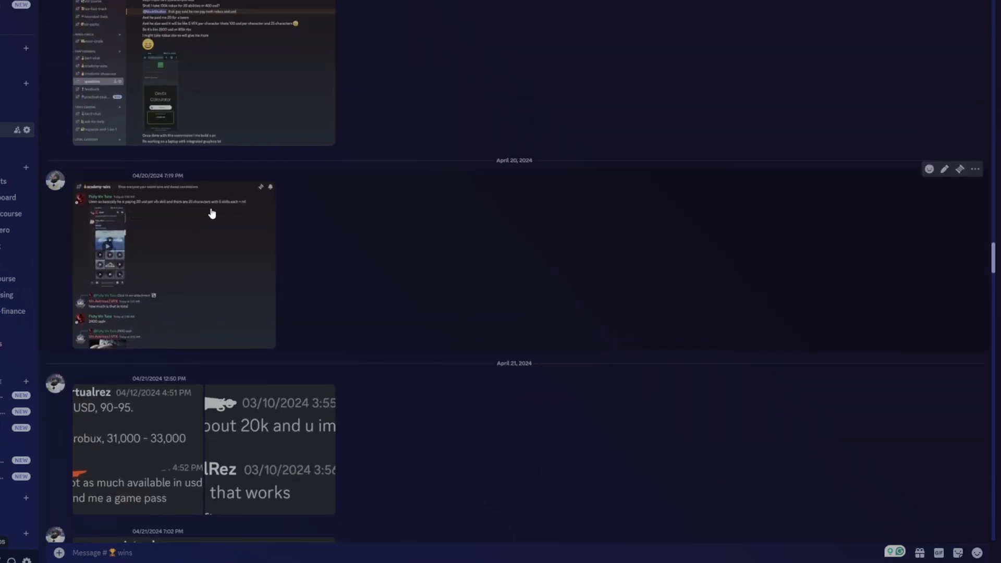
pyautogui.moveTo(42, 278)
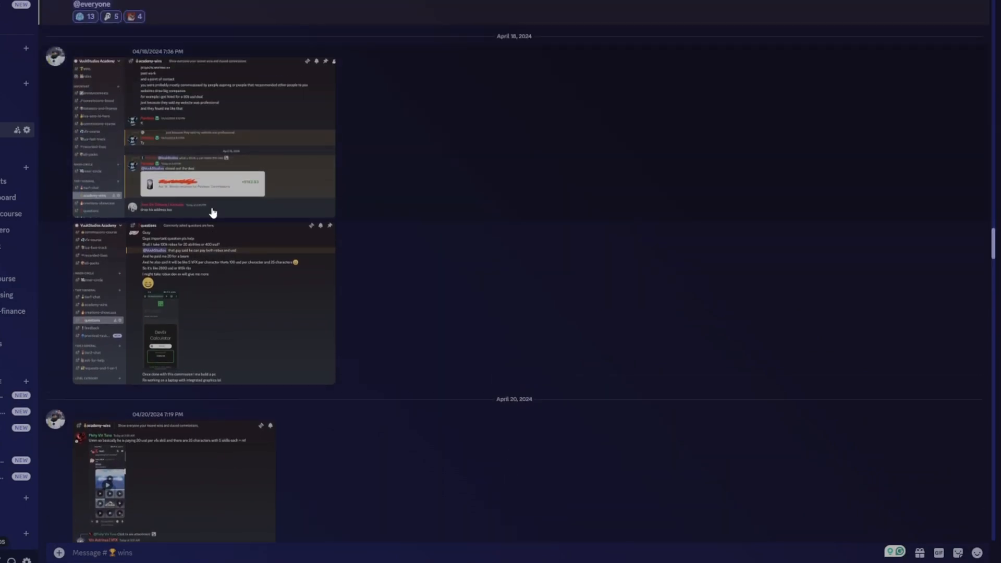
pyautogui.moveTo(222, 182)
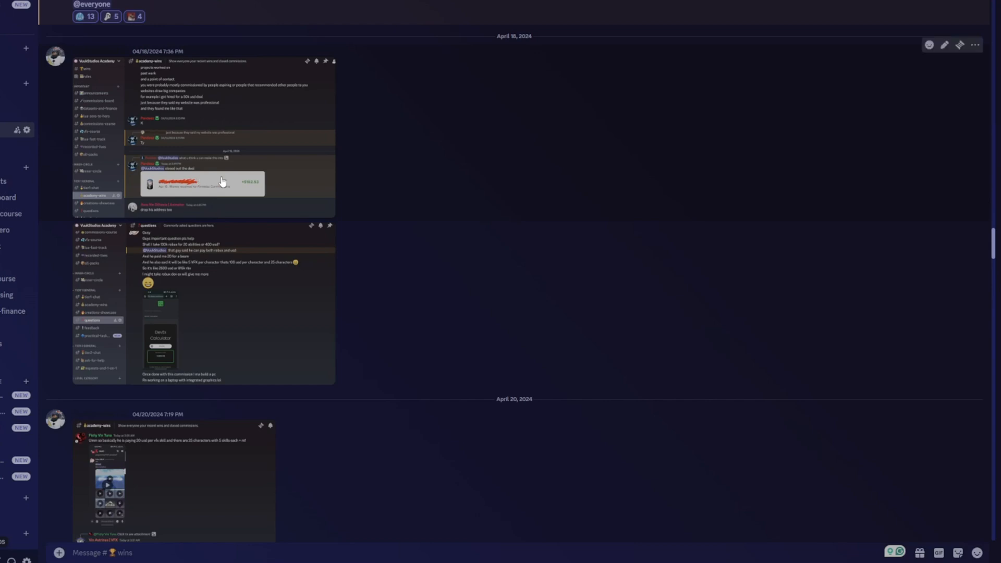
pyautogui.scroll(-3)
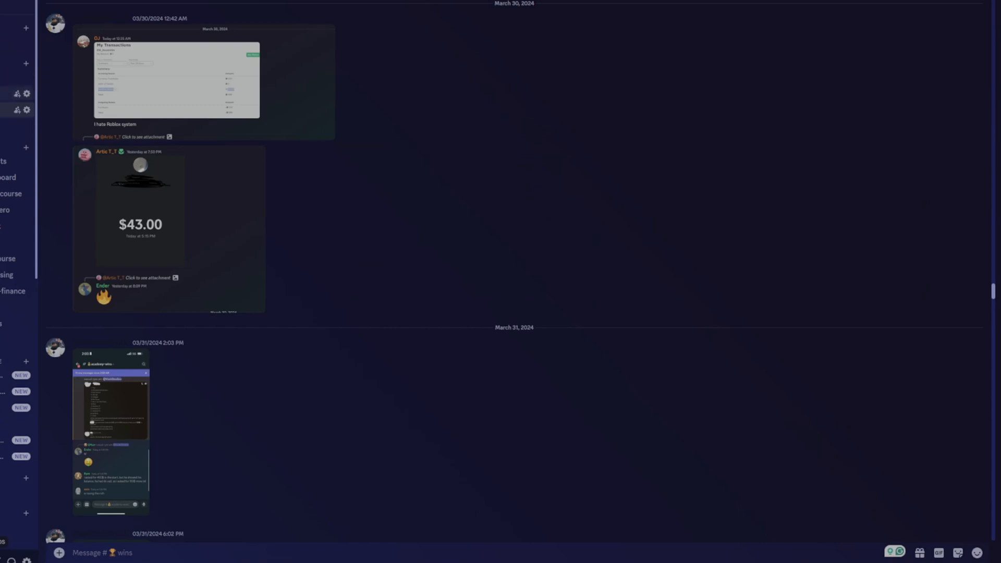
pyautogui.moveTo(226, 213)
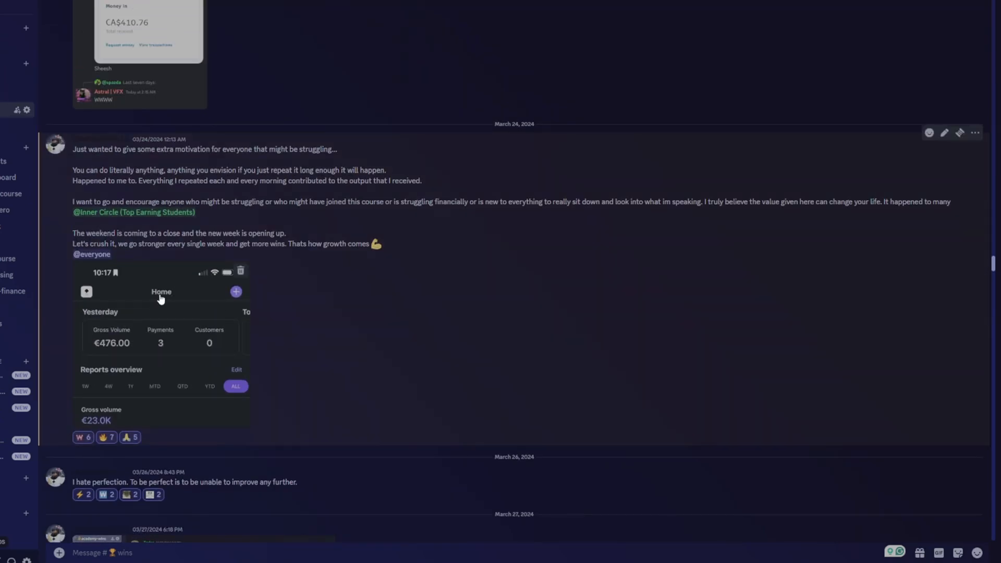
pyautogui.moveTo(169, 356)
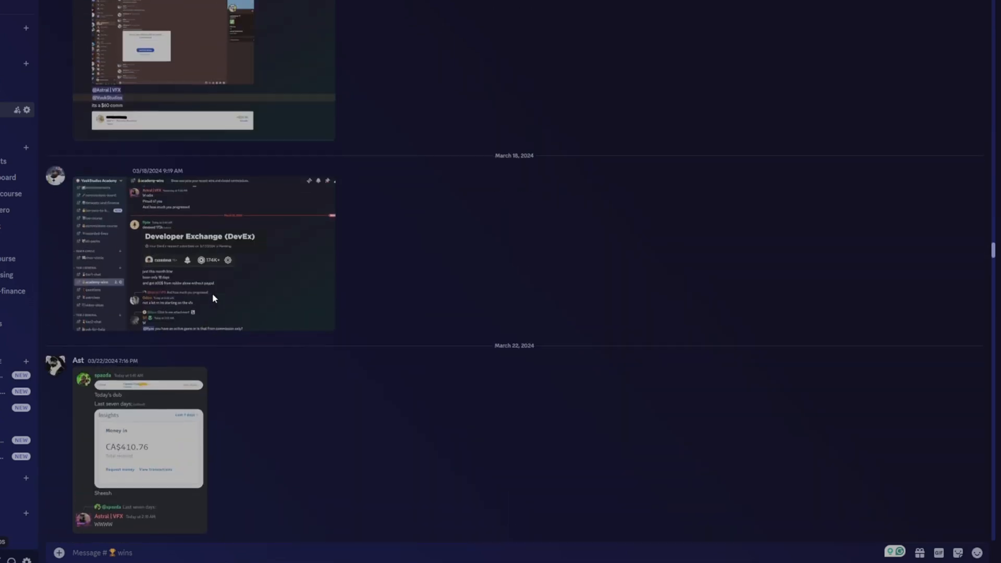
# - Scroll further back through the #wins channel to the mid-March 2024 posts
pyautogui.scroll(-3)
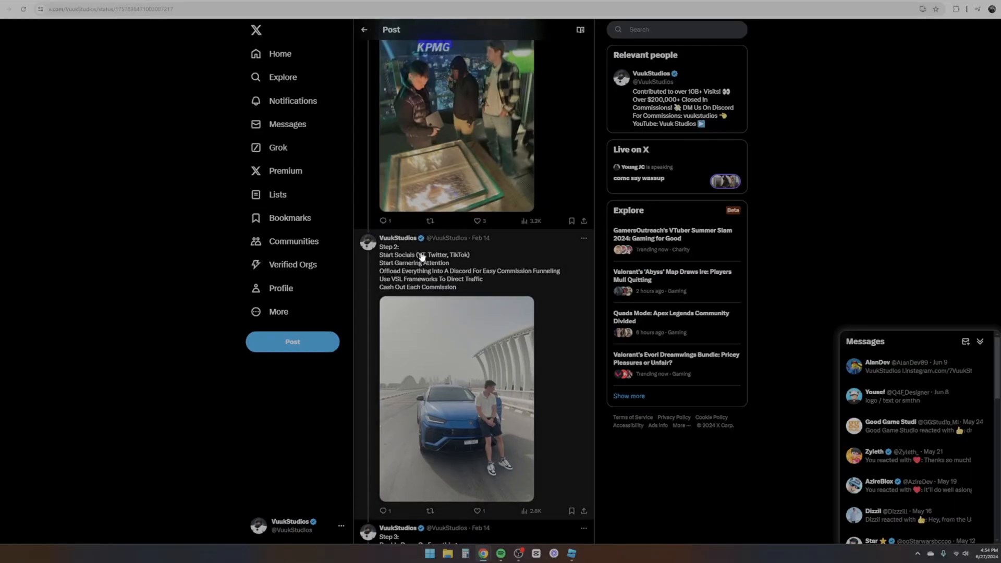
pyautogui.scroll(-3)
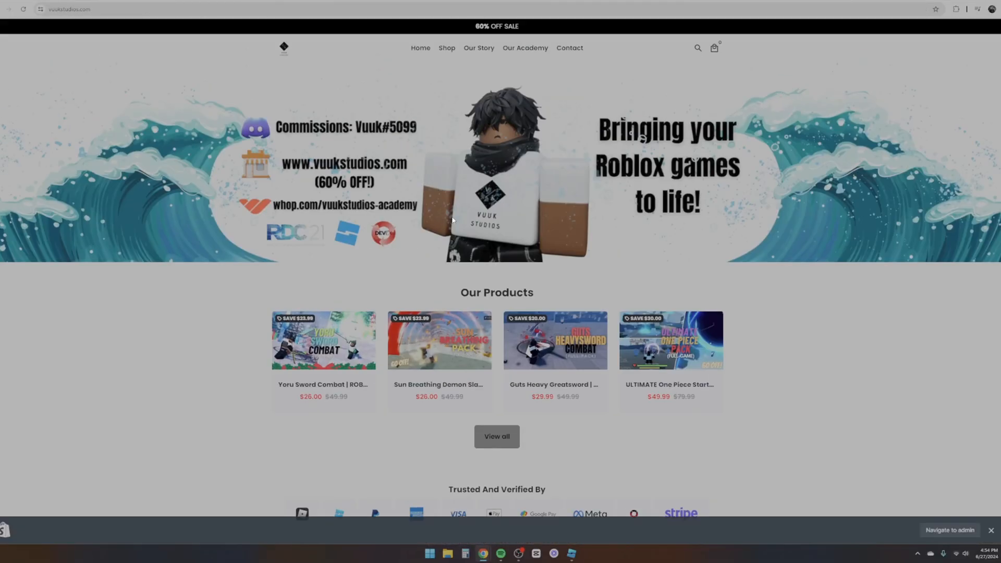
# - Review the home page's past work, $200,000+ commissions stats and About Us, then go to Our Academy
pyautogui.scroll(-3)
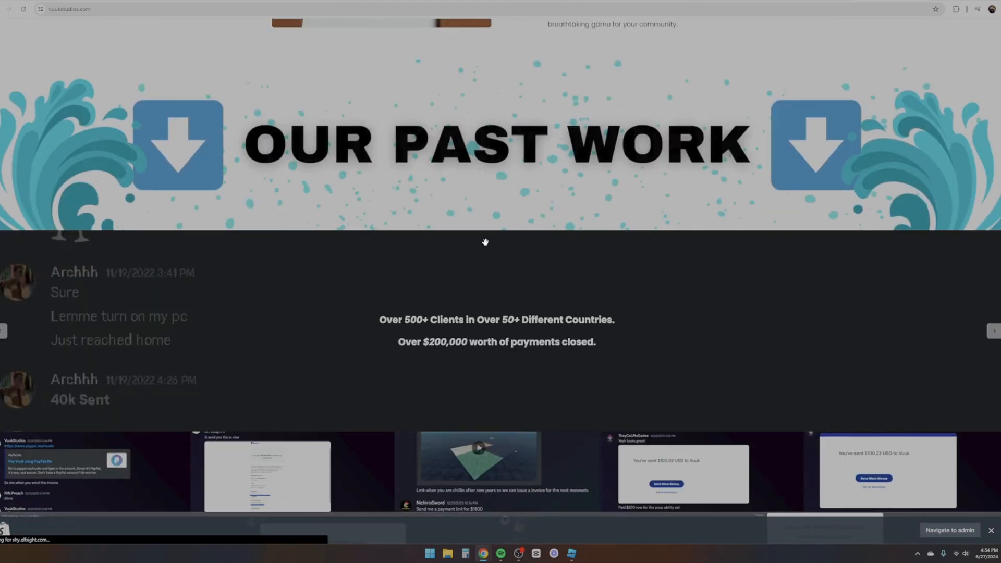
pyautogui.scroll(-3)
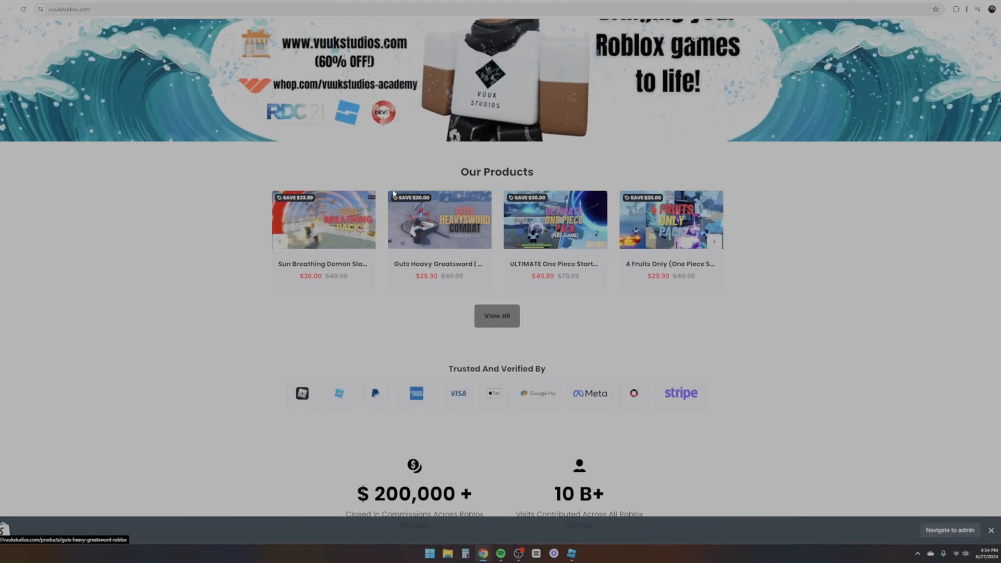
pyautogui.scroll(-3)
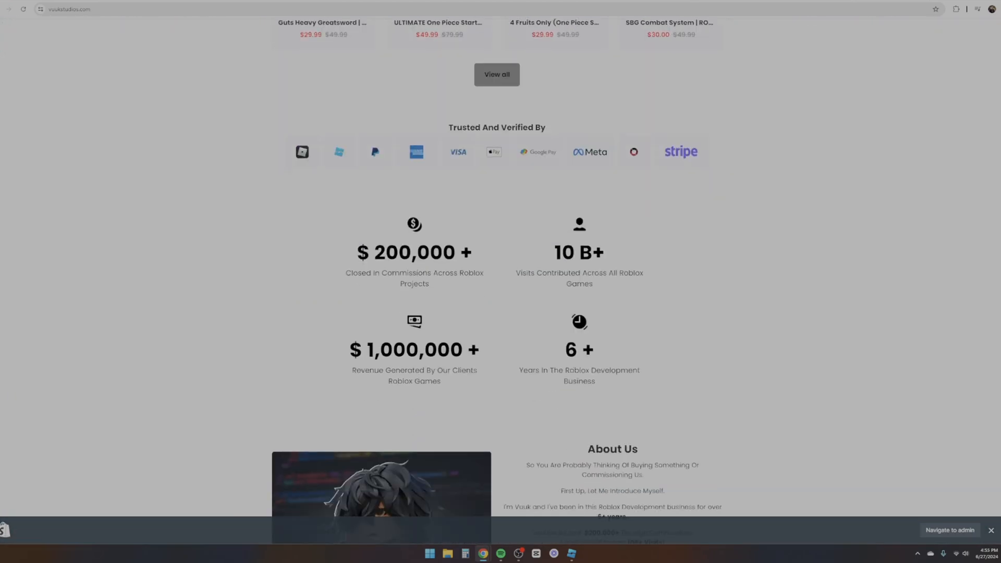
pyautogui.click(525, 48)
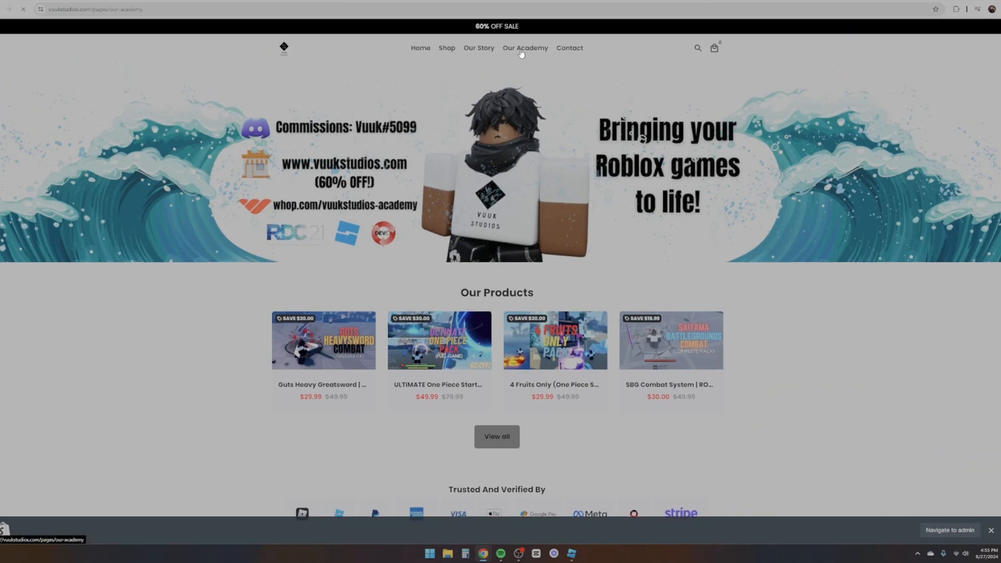
# - Browse the Our Academy page's student results carousel and 'What do we teach?' topics down to Features
pyautogui.click(525, 47)
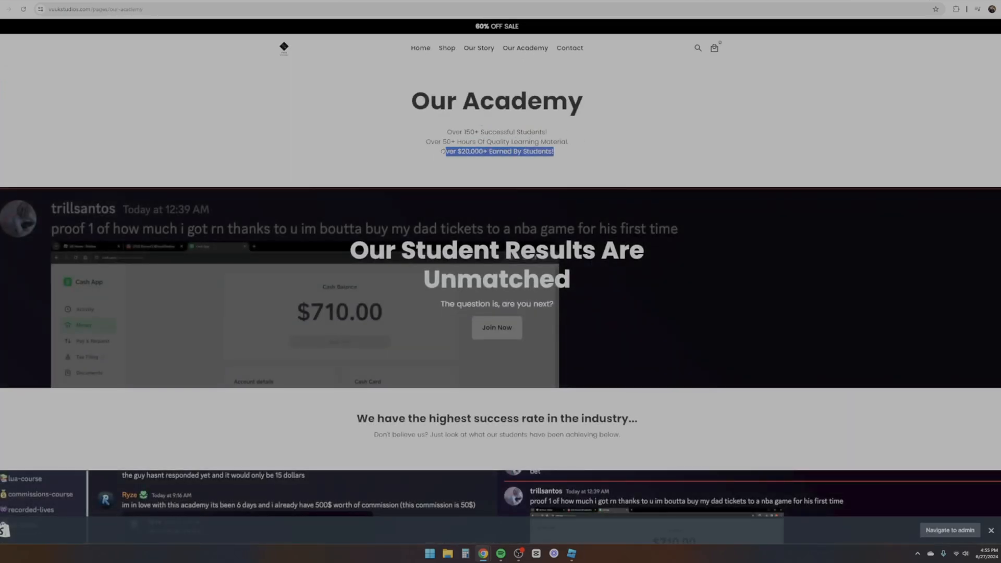
pyautogui.scroll(-3)
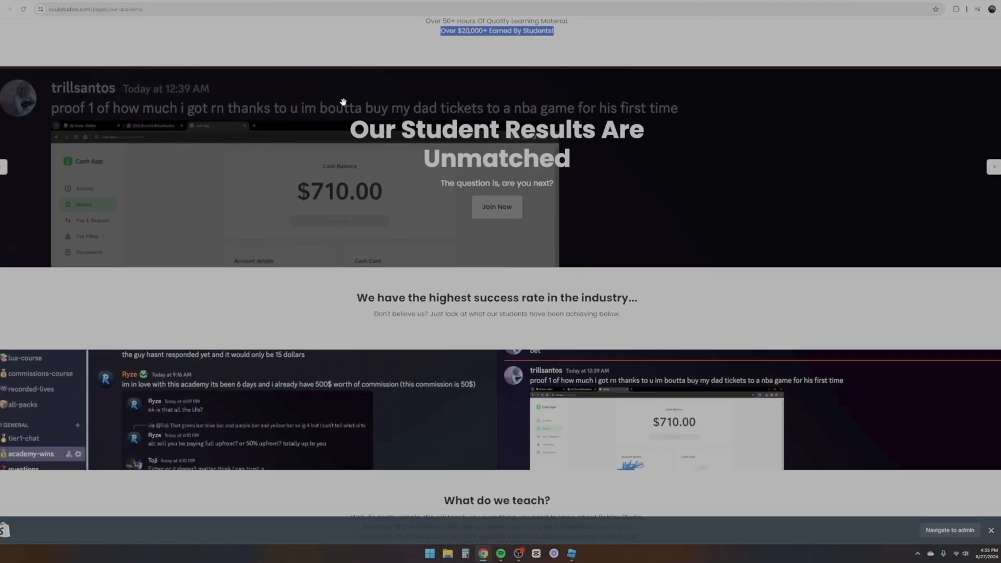
pyautogui.moveTo(527, 123)
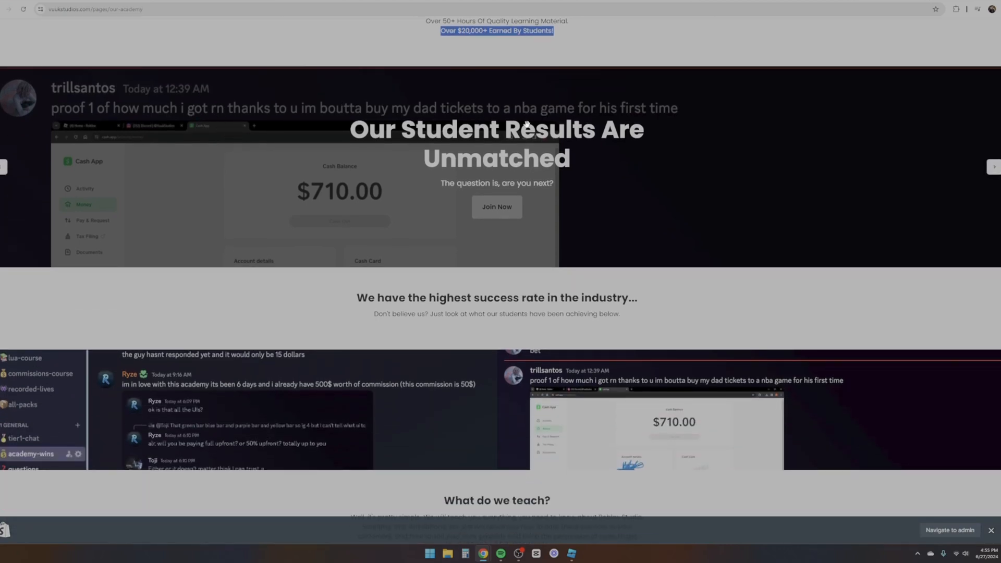
pyautogui.scroll(-3)
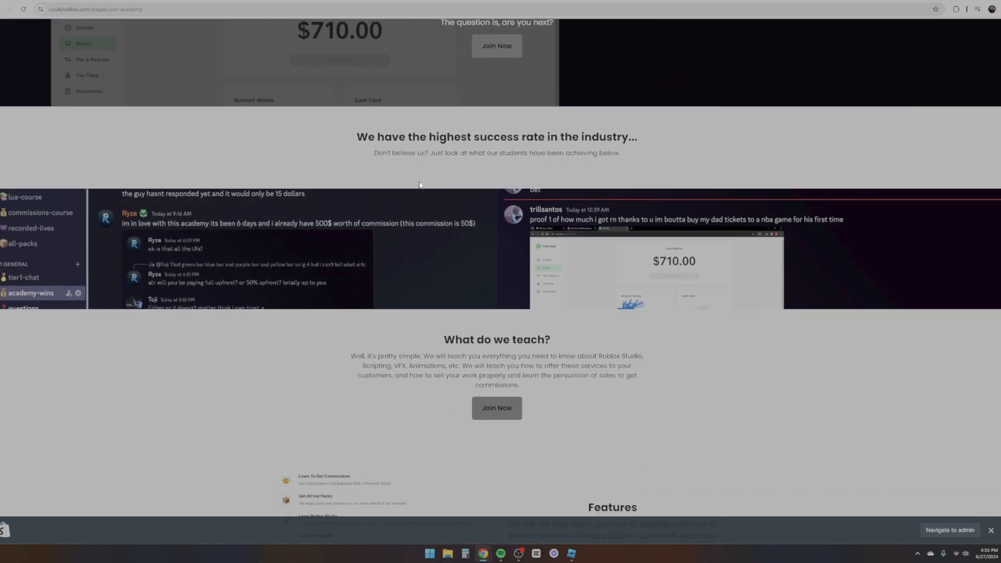
pyautogui.moveTo(158, 228)
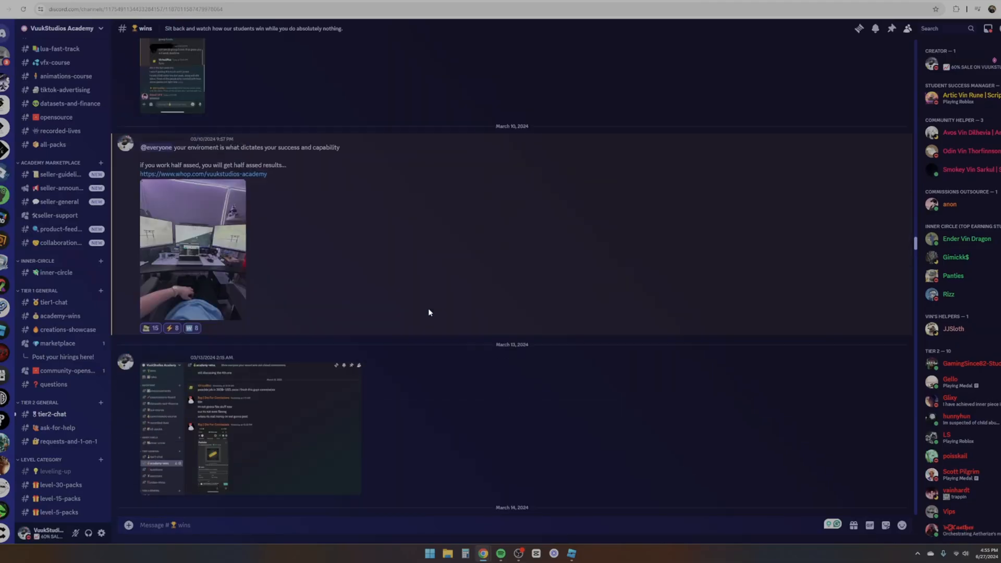
pyautogui.scroll(3)
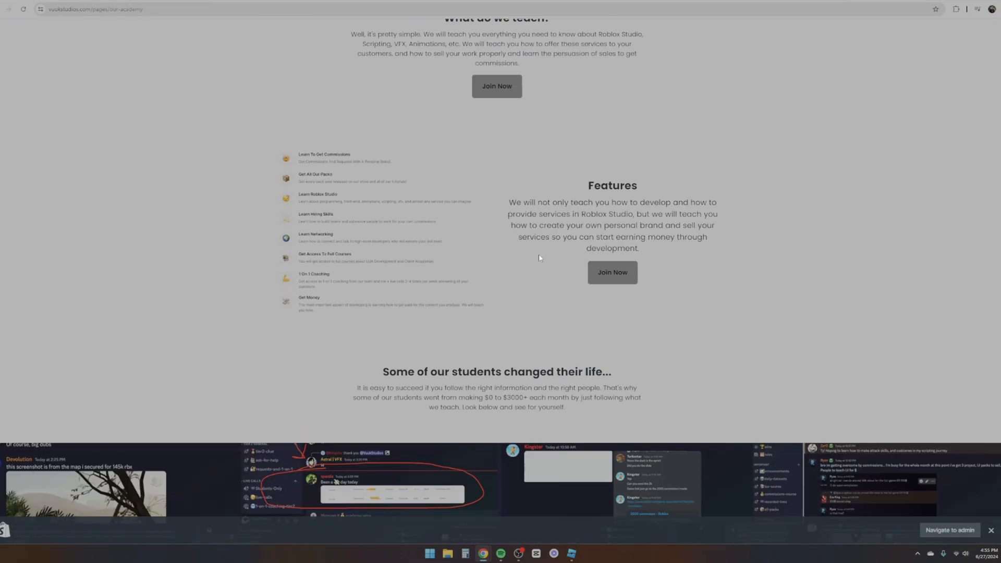
# - Scroll through Features, Tier 1 and Tier 2 pricing, reviews, 150+ happy students and the FAQ
pyautogui.scroll(-3)
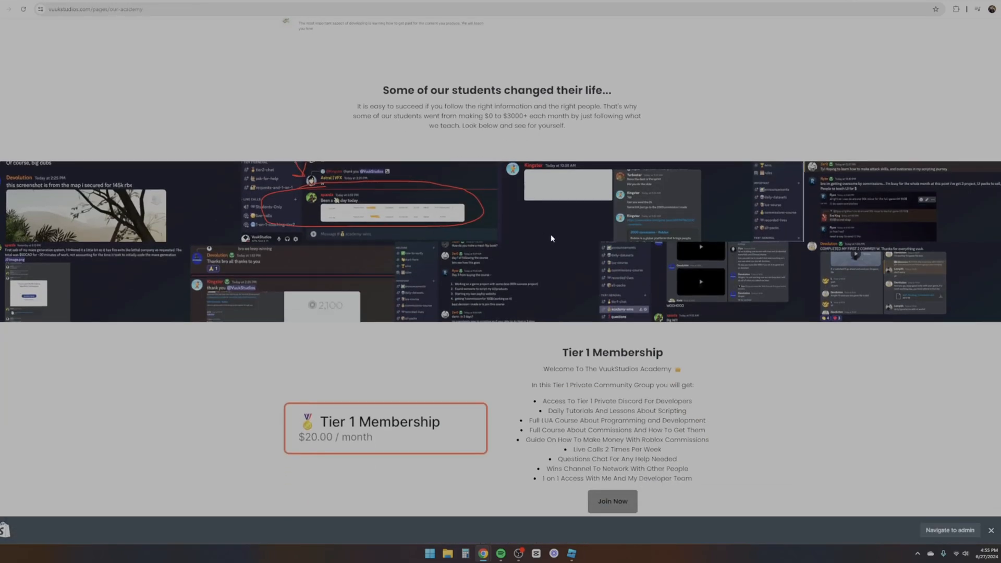
pyautogui.scroll(-3)
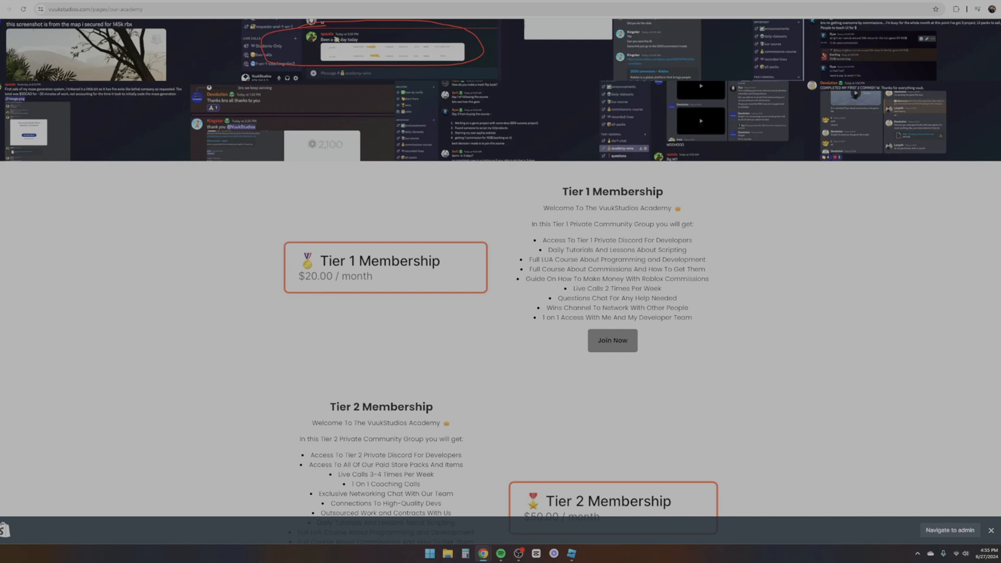
pyautogui.moveTo(275, 236)
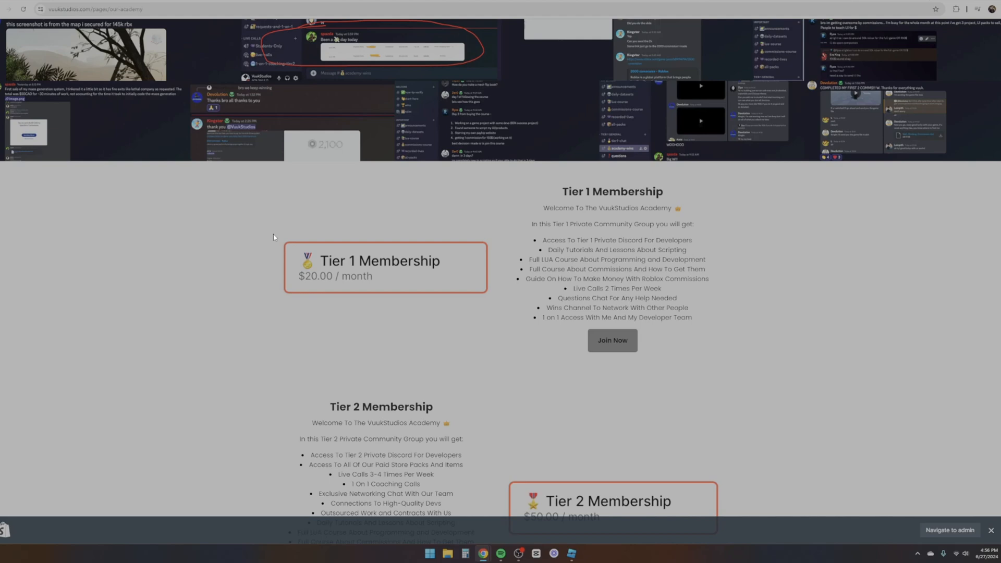
pyautogui.scroll(-3)
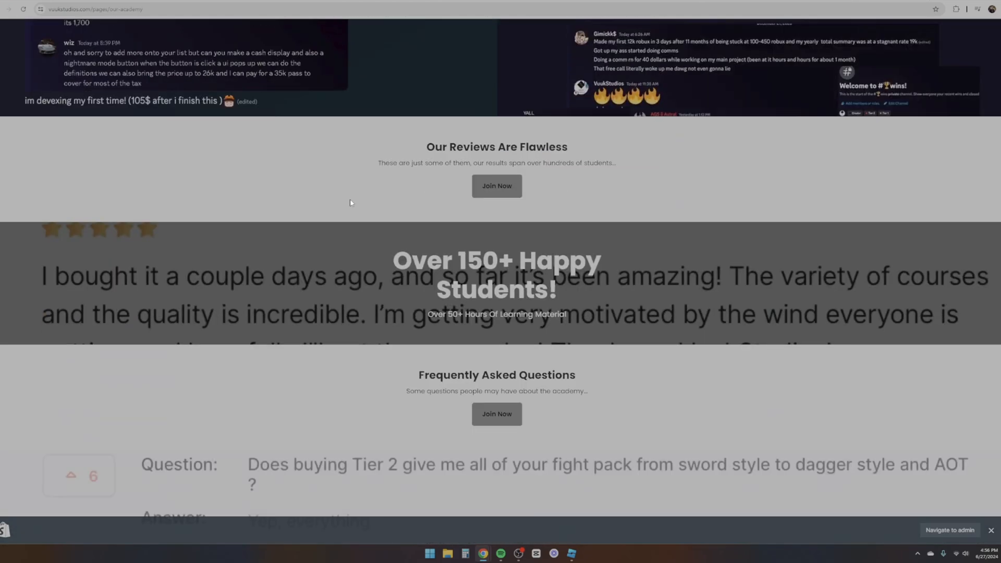